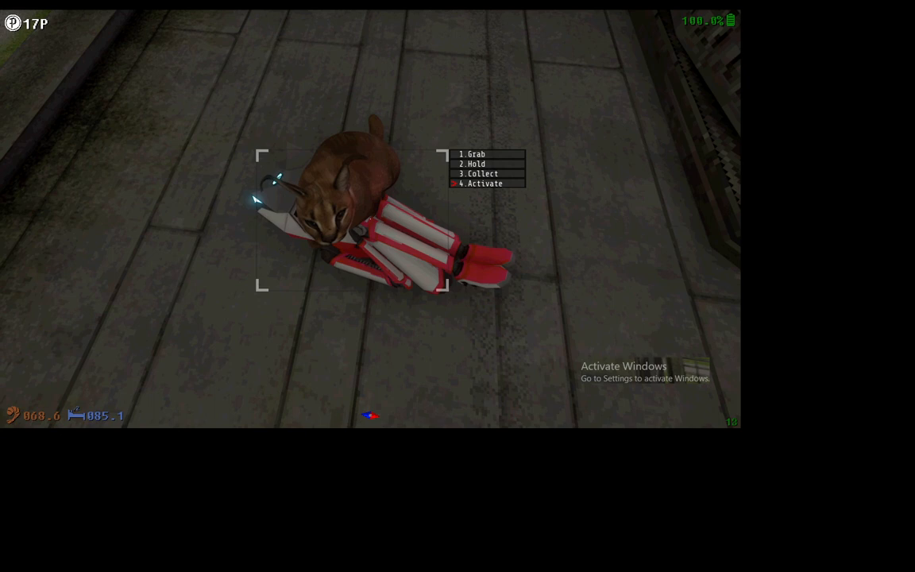
- Bring up the Windows Start menu over the game's stone-floor scene
left_click(98, 414)
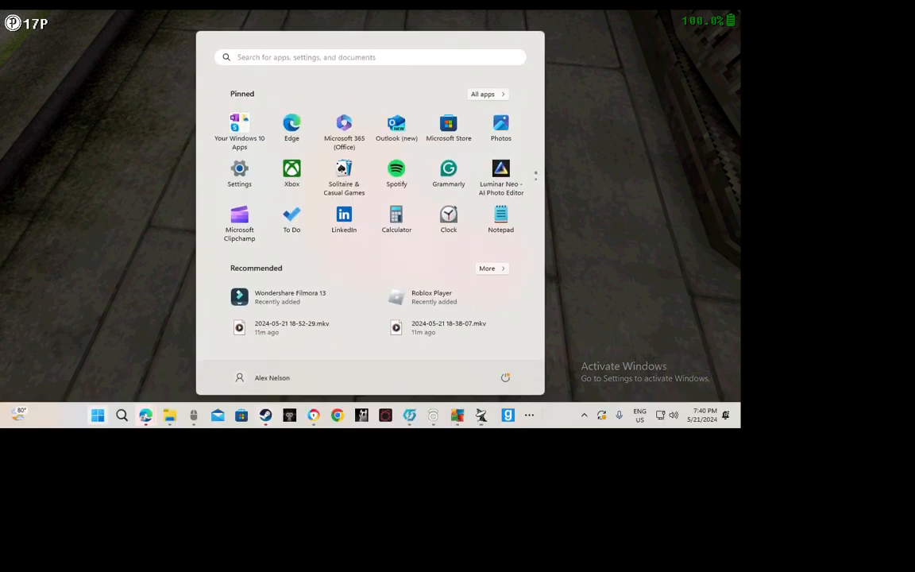